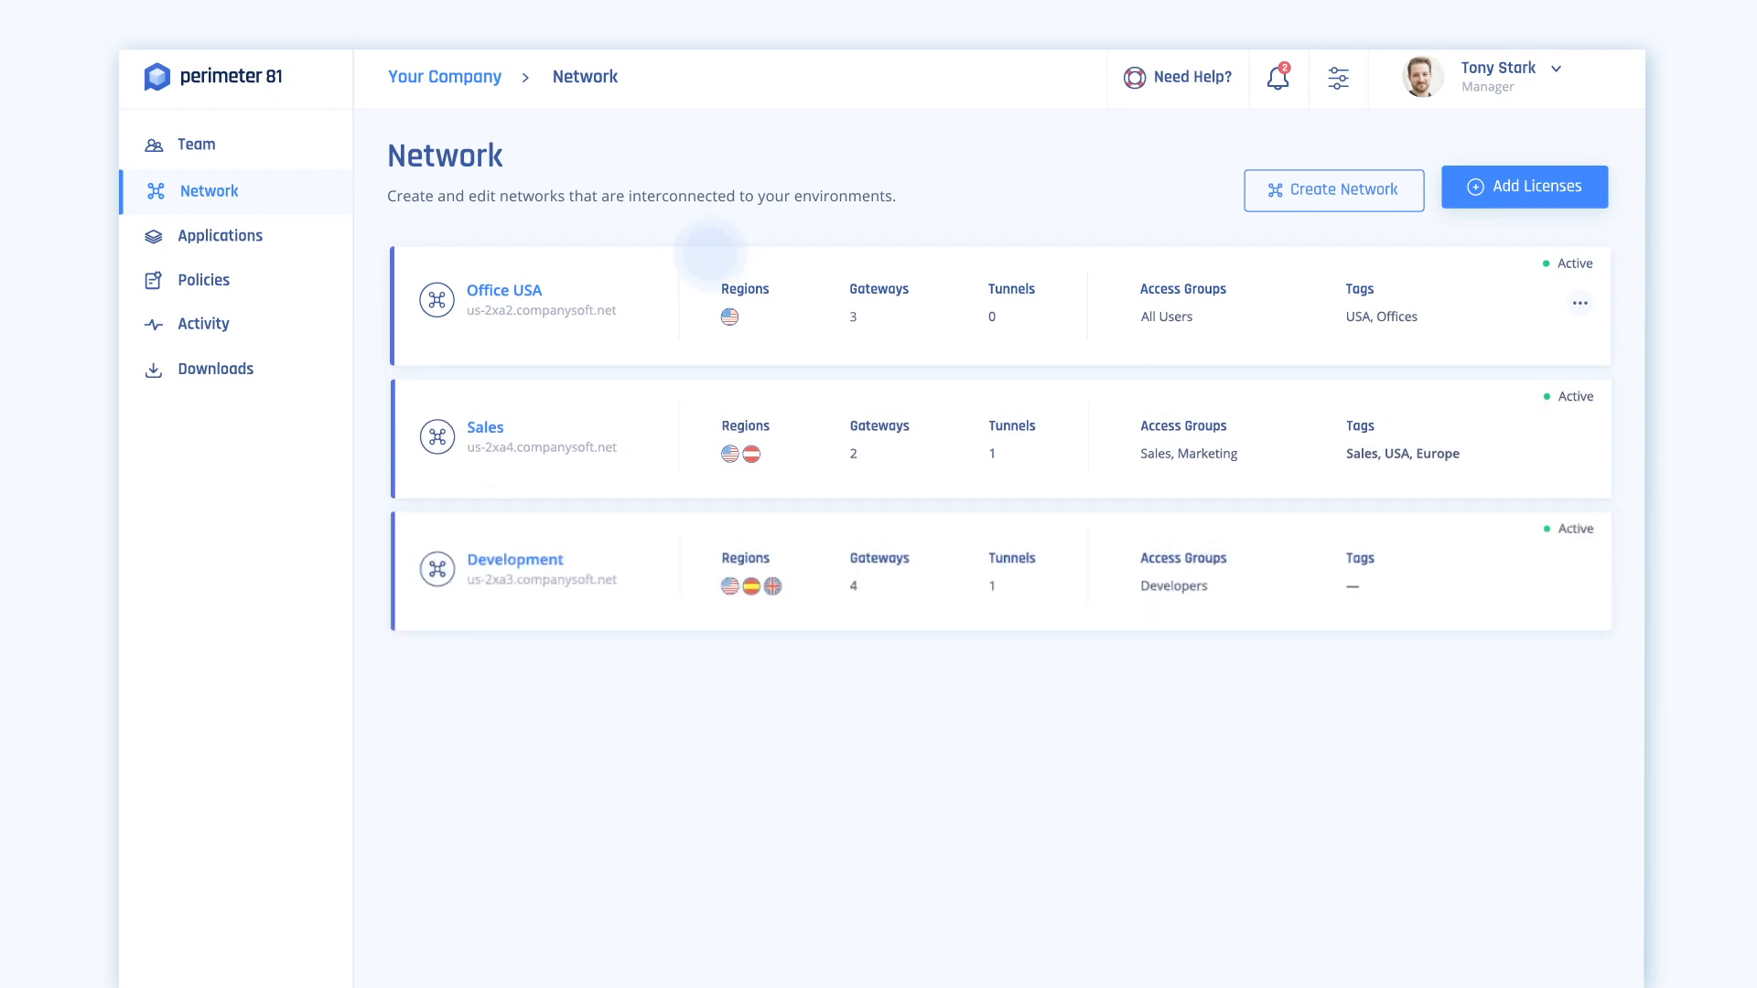
- Reach the DNS Filtering settings of the Office USA network via its actions menu
{"action": "left_click", "coordinate": [505, 291]}
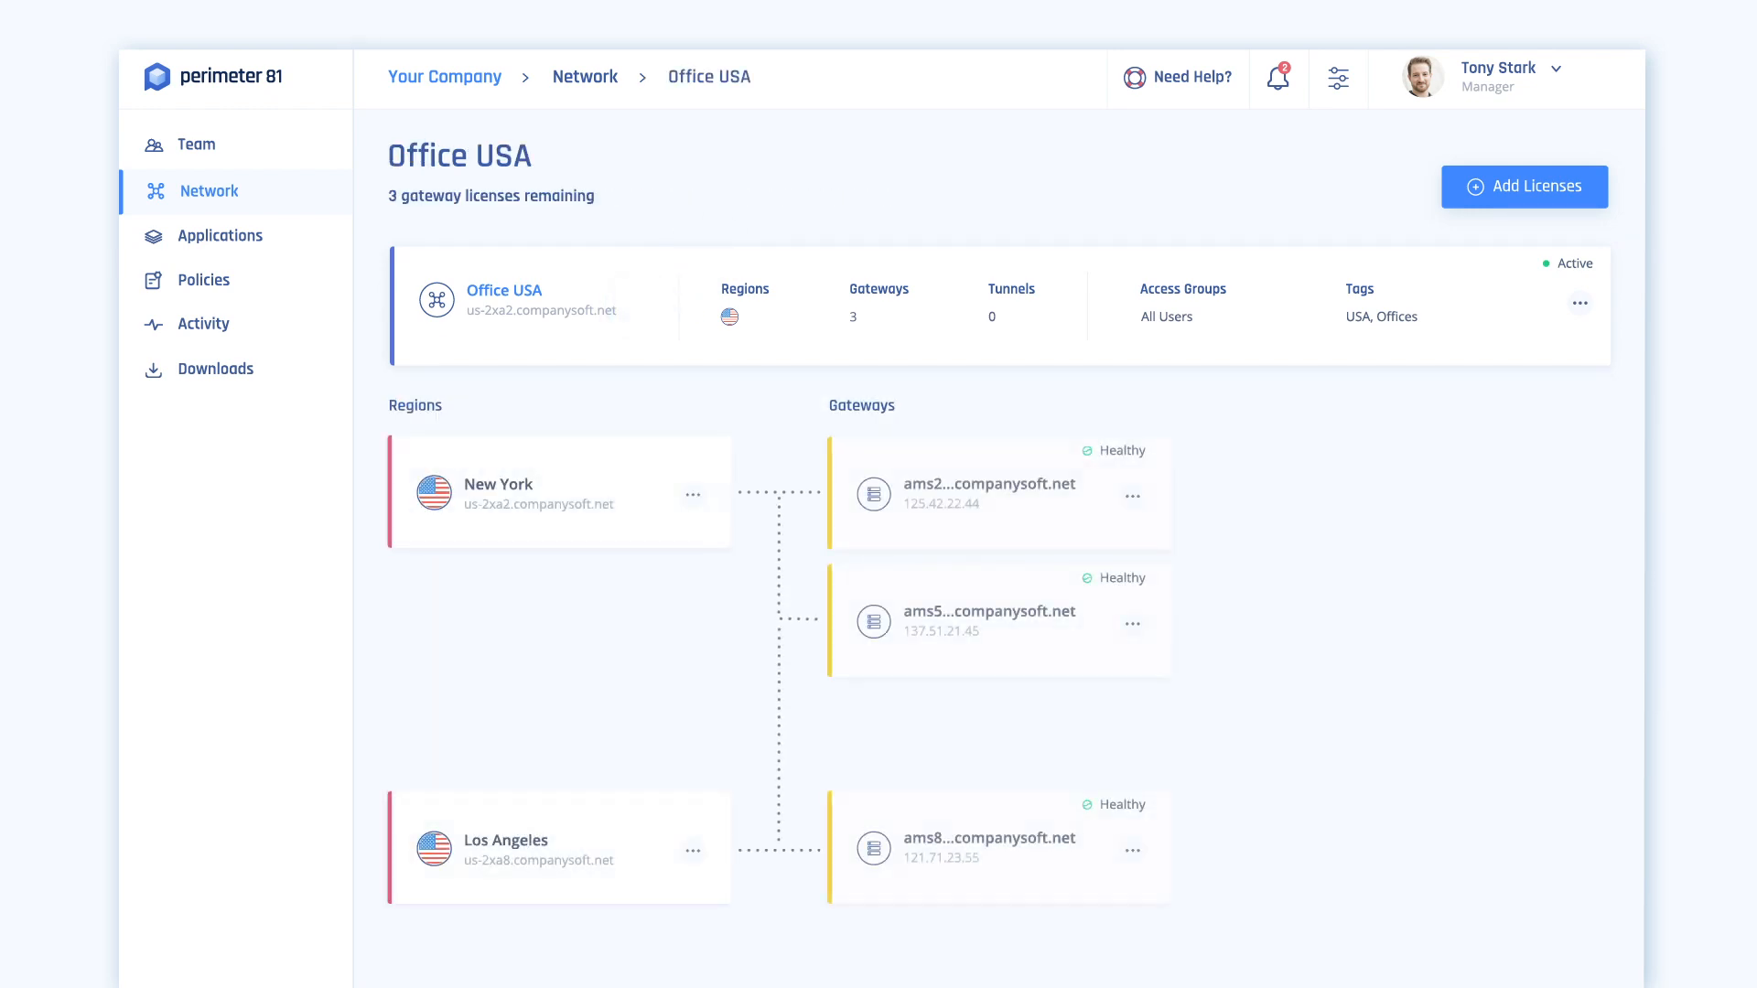
{"action": "left_click", "coordinate": [1580, 302]}
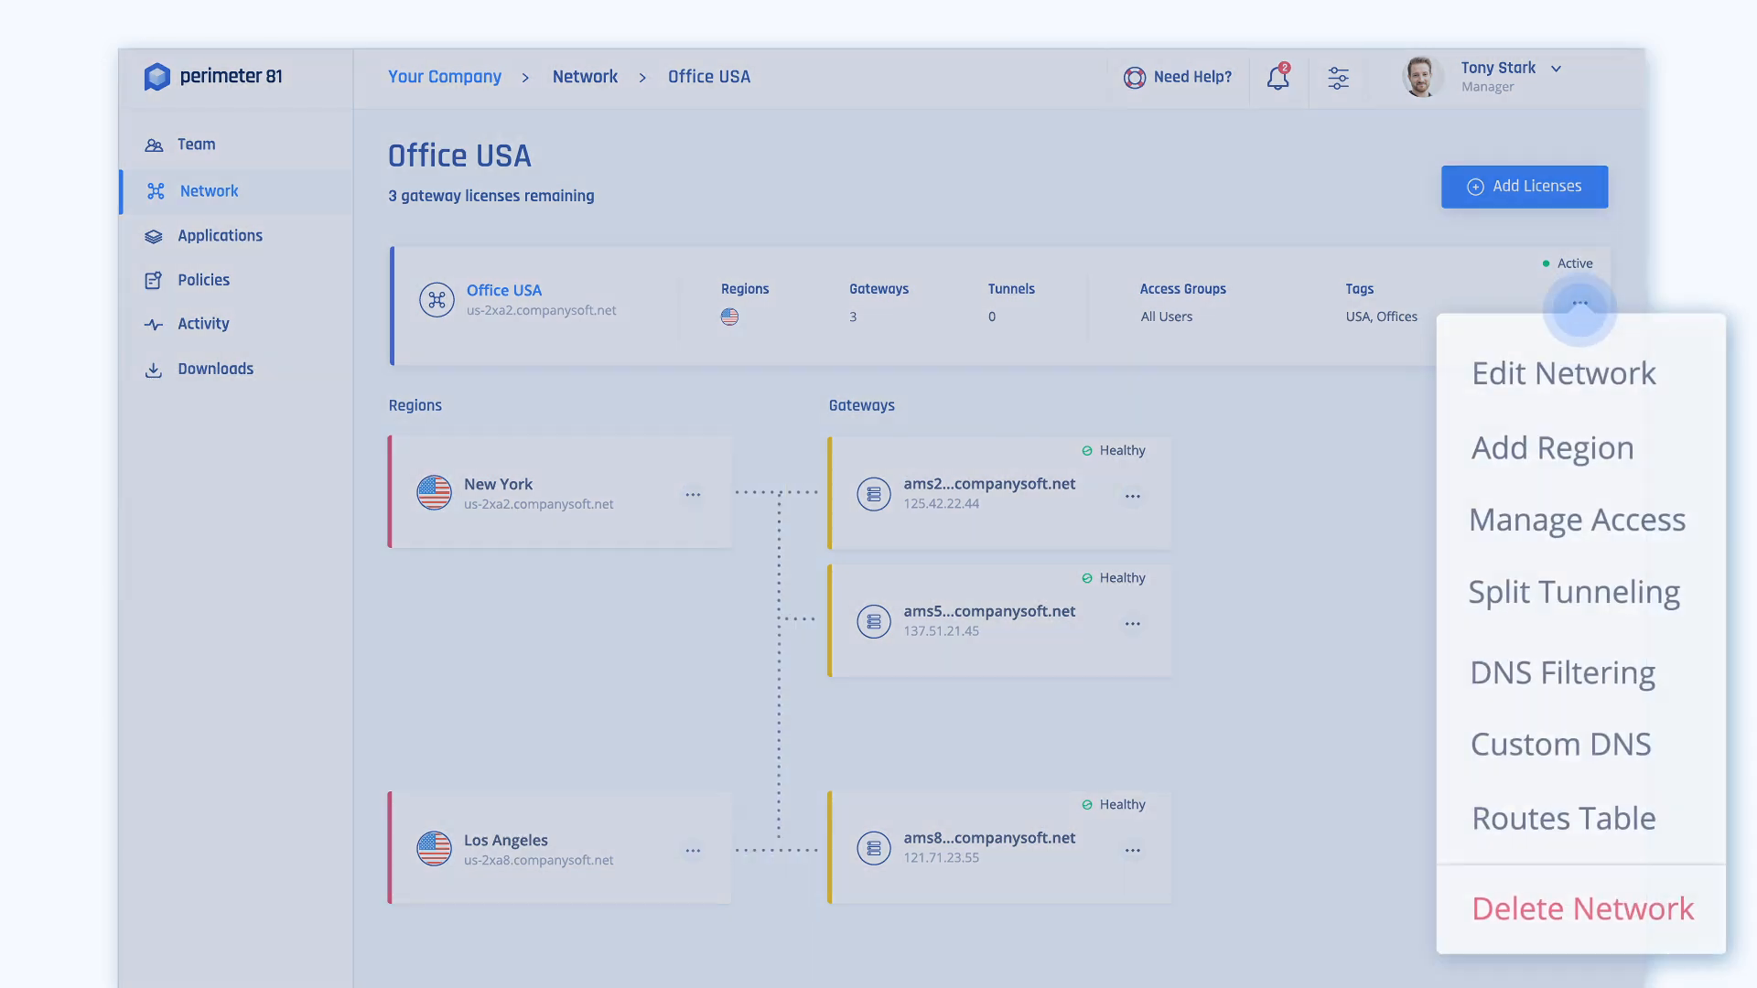
{"action": "mouse_move", "coordinate": [1561, 672]}
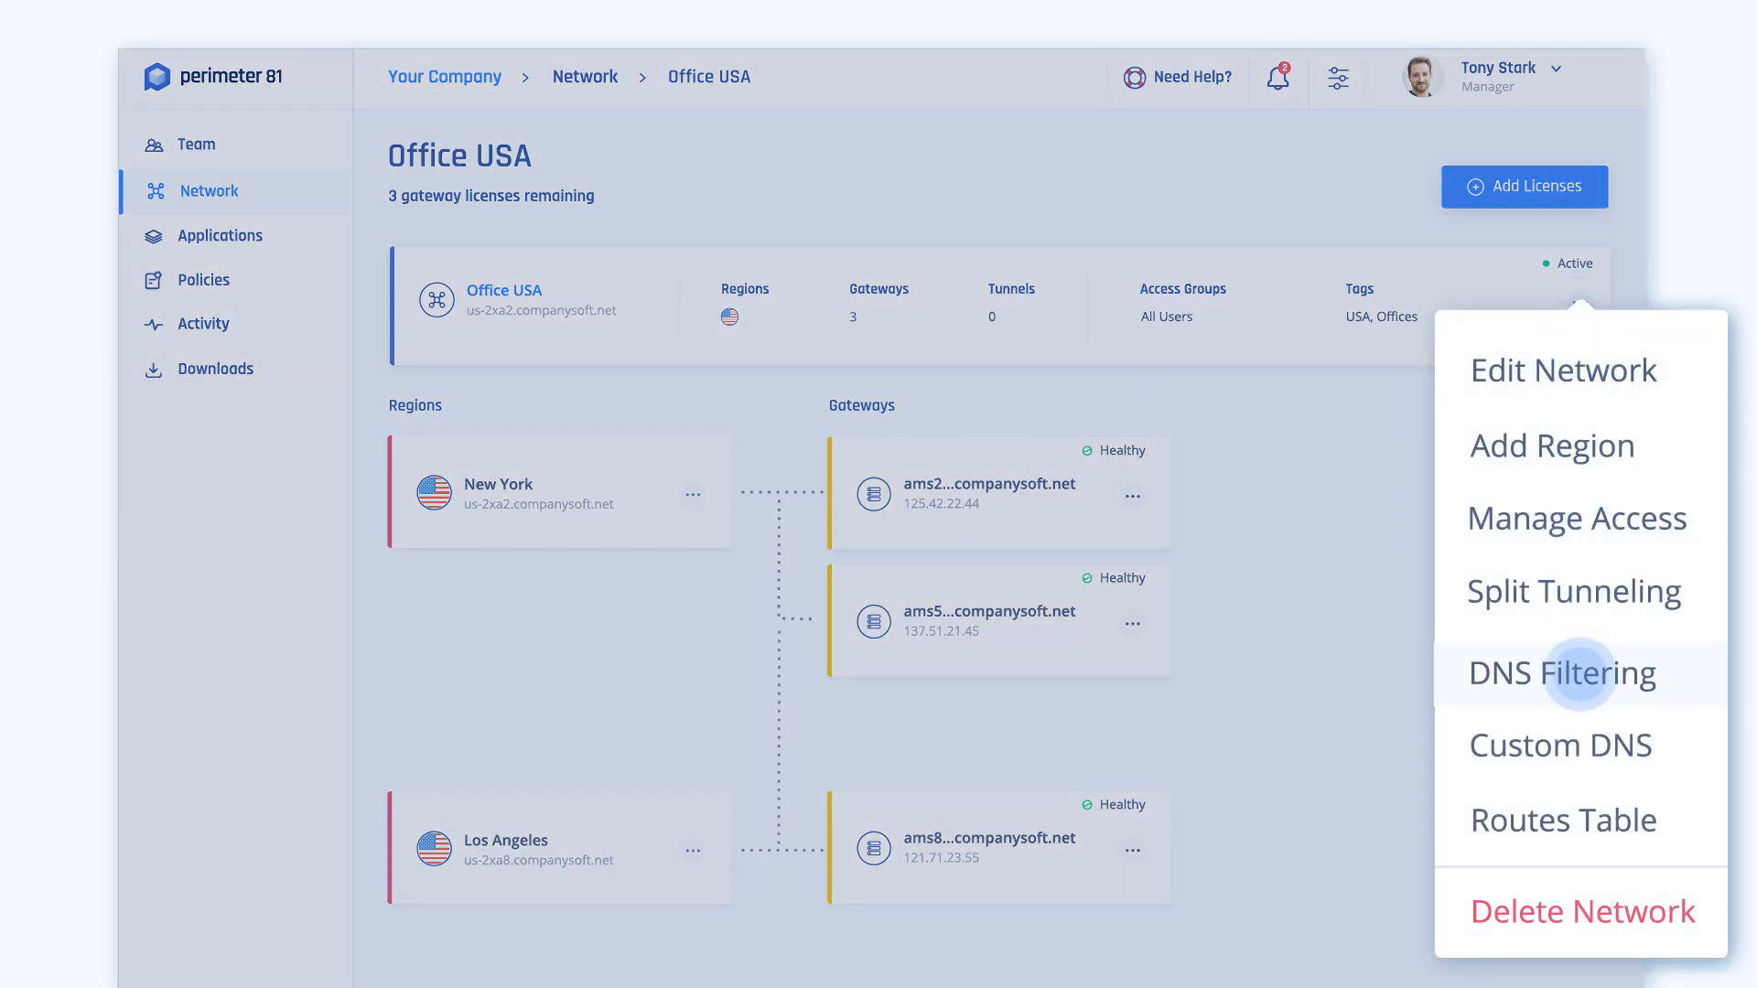
{"action": "left_click", "coordinate": [1561, 672]}
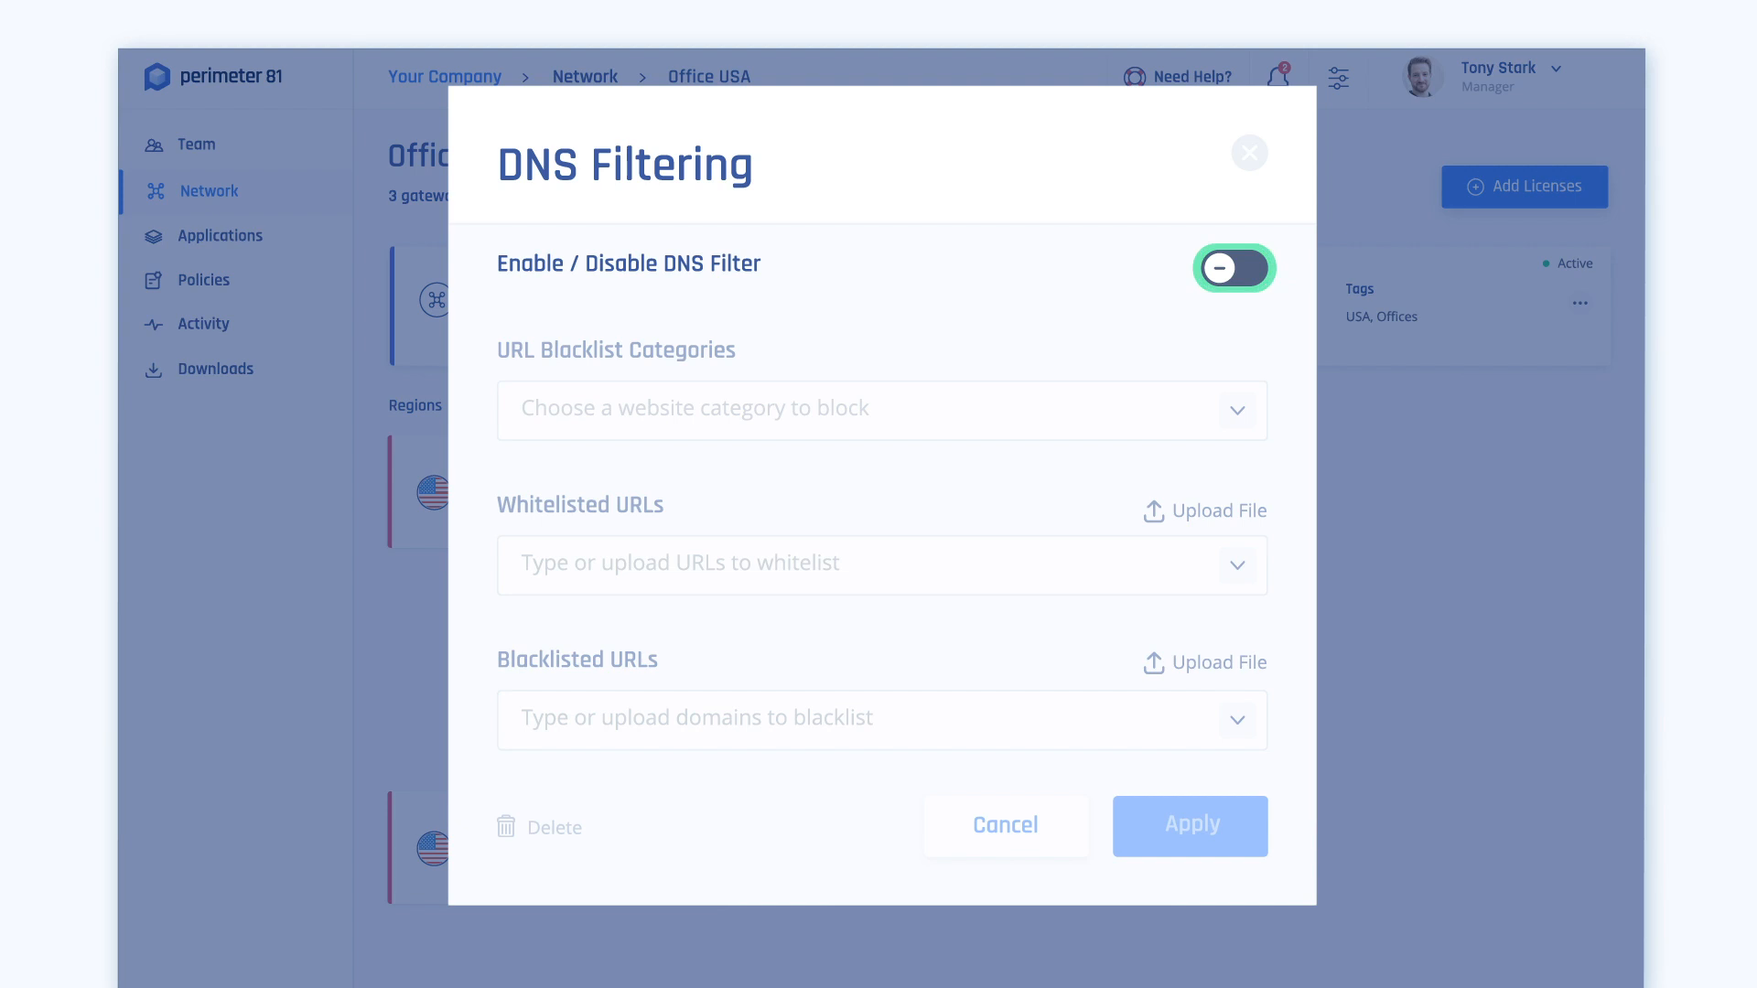
- Enable the DNS filter, block Adult, Gambling and Social Networks, and whitelist facebook.com
{"action": "left_click", "coordinate": [1233, 267]}
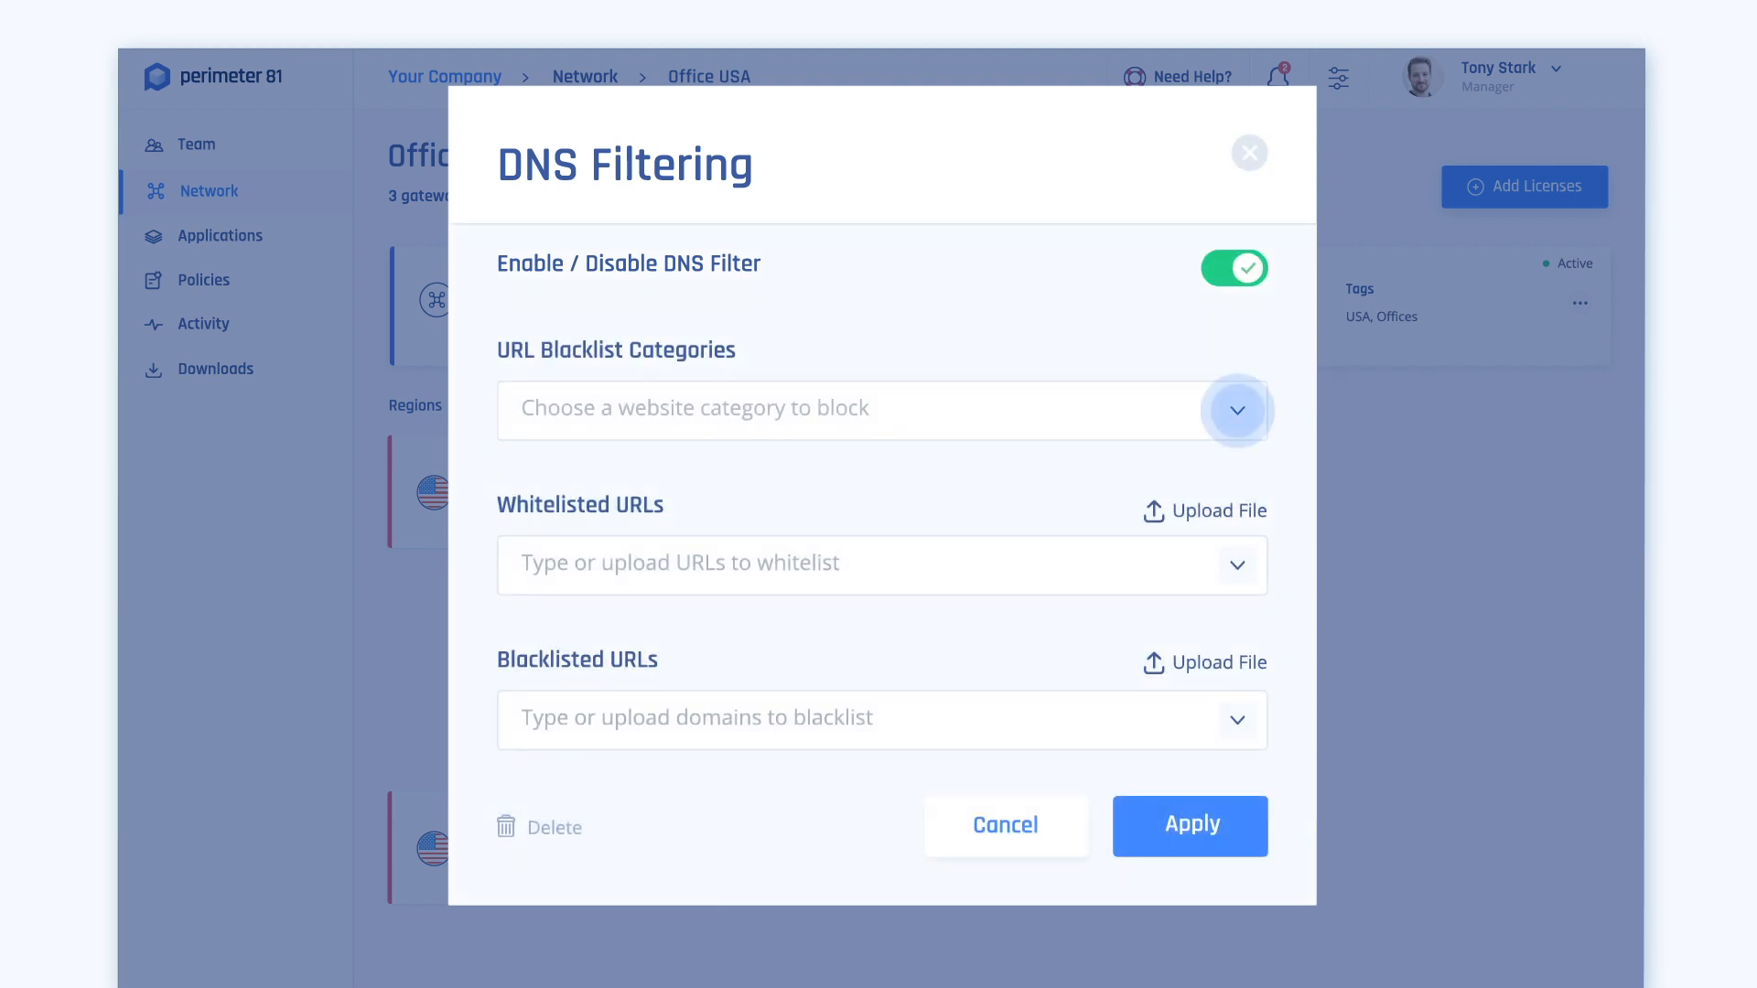
{"action": "left_click", "coordinate": [1237, 408]}
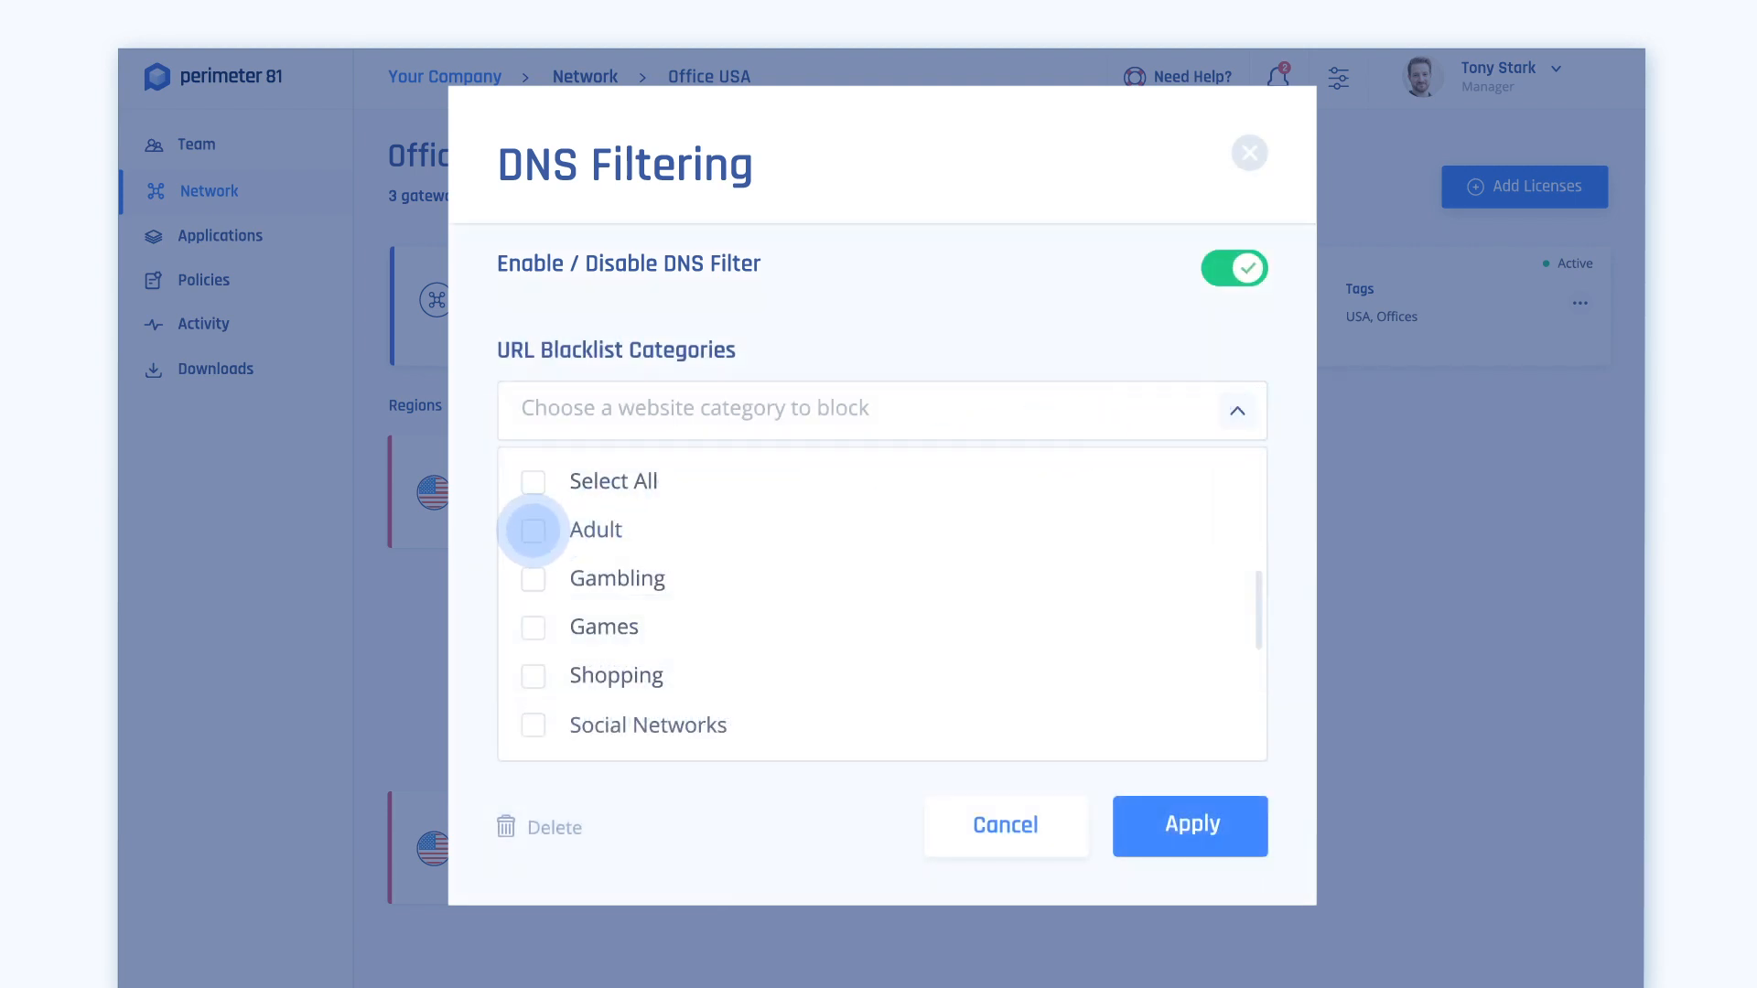
{"action": "left_click", "coordinate": [533, 529]}
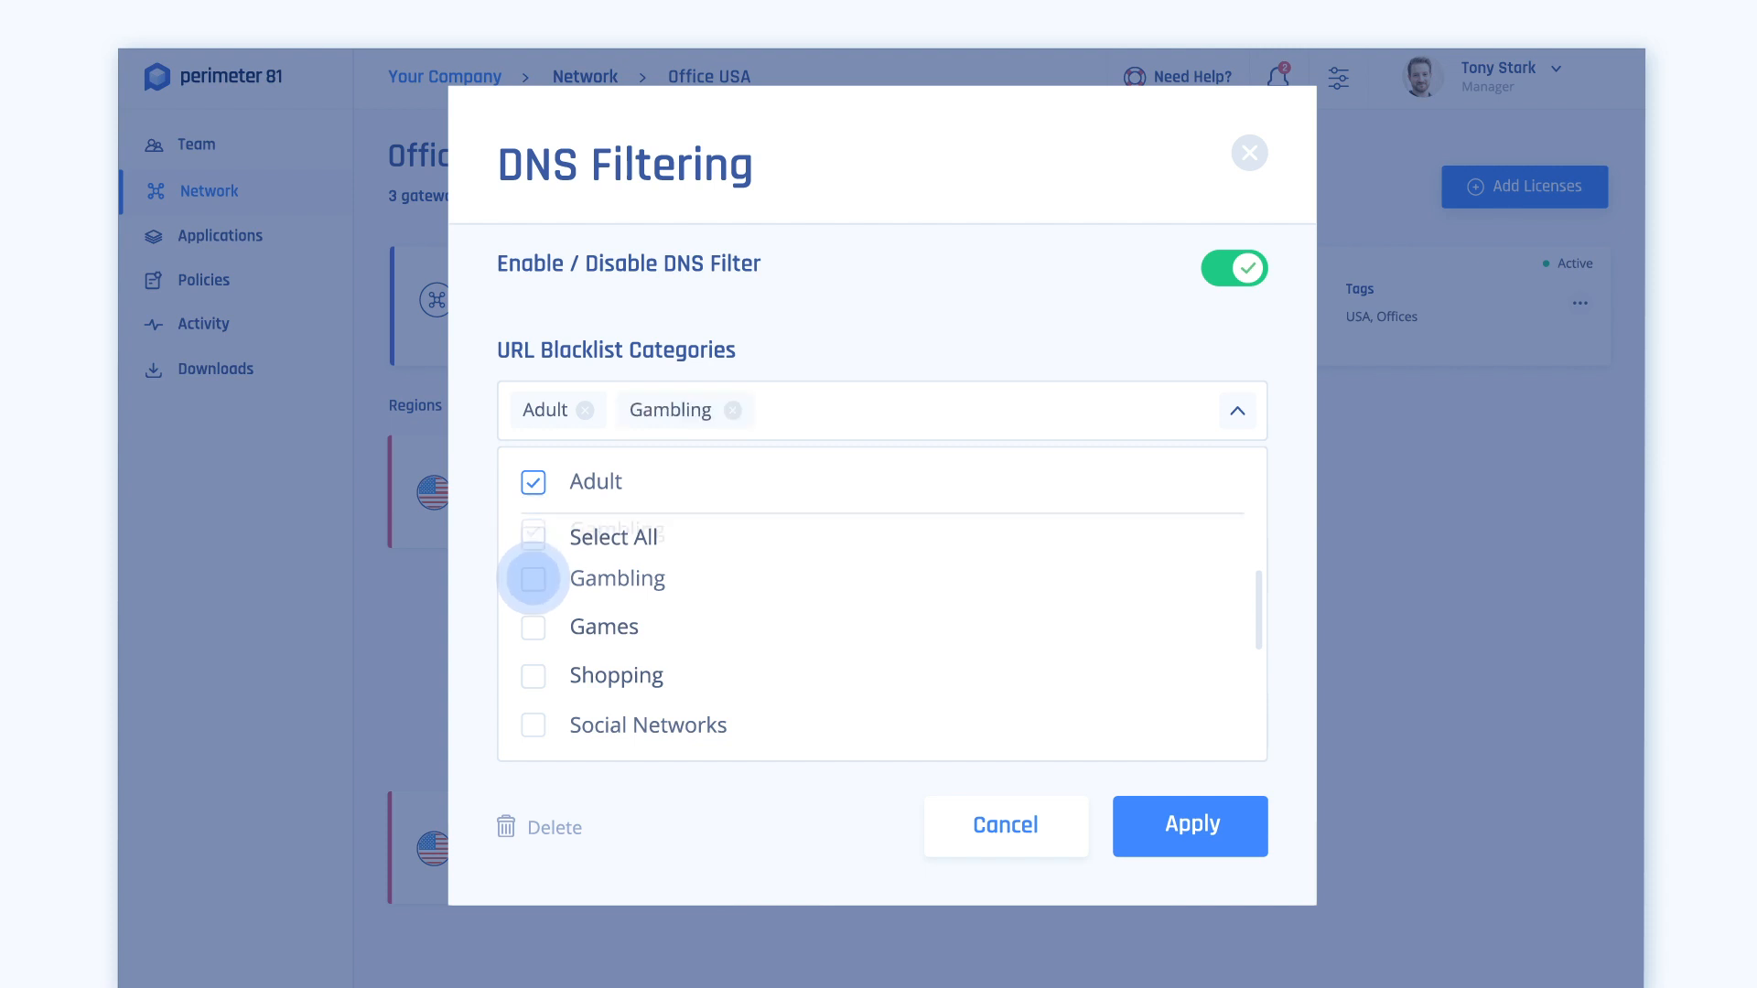
{"action": "left_click", "coordinate": [532, 725]}
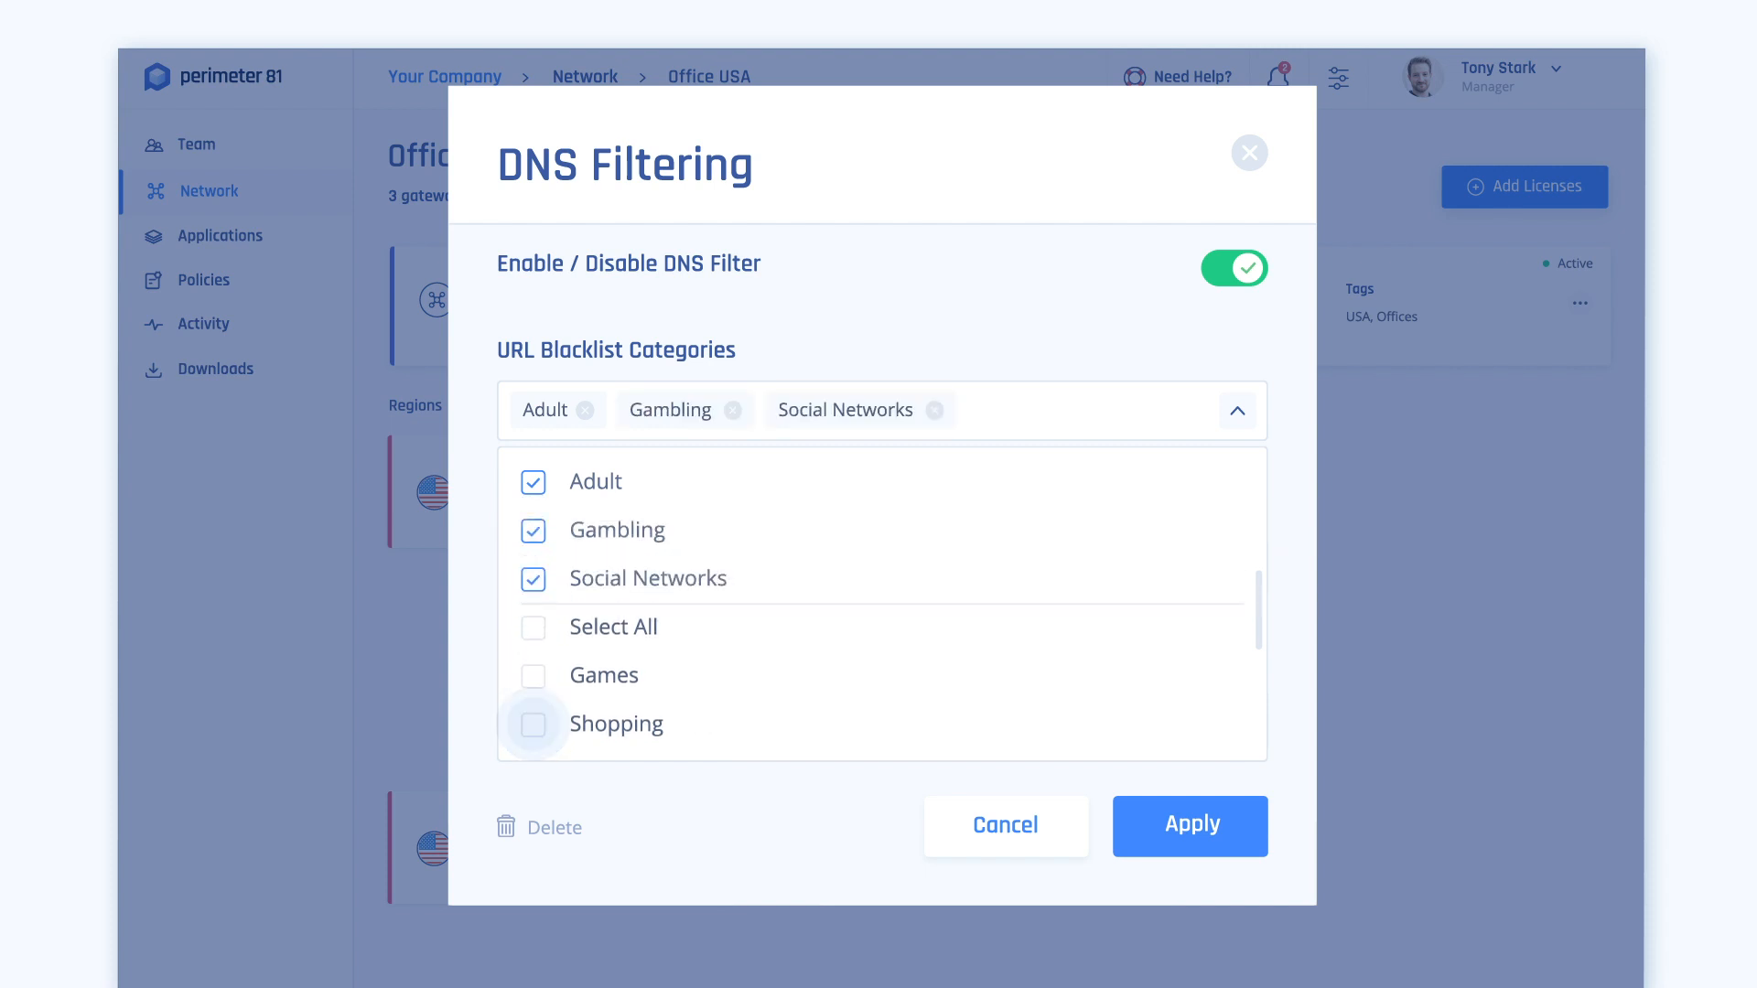
{"action": "left_click", "coordinate": [1237, 410]}
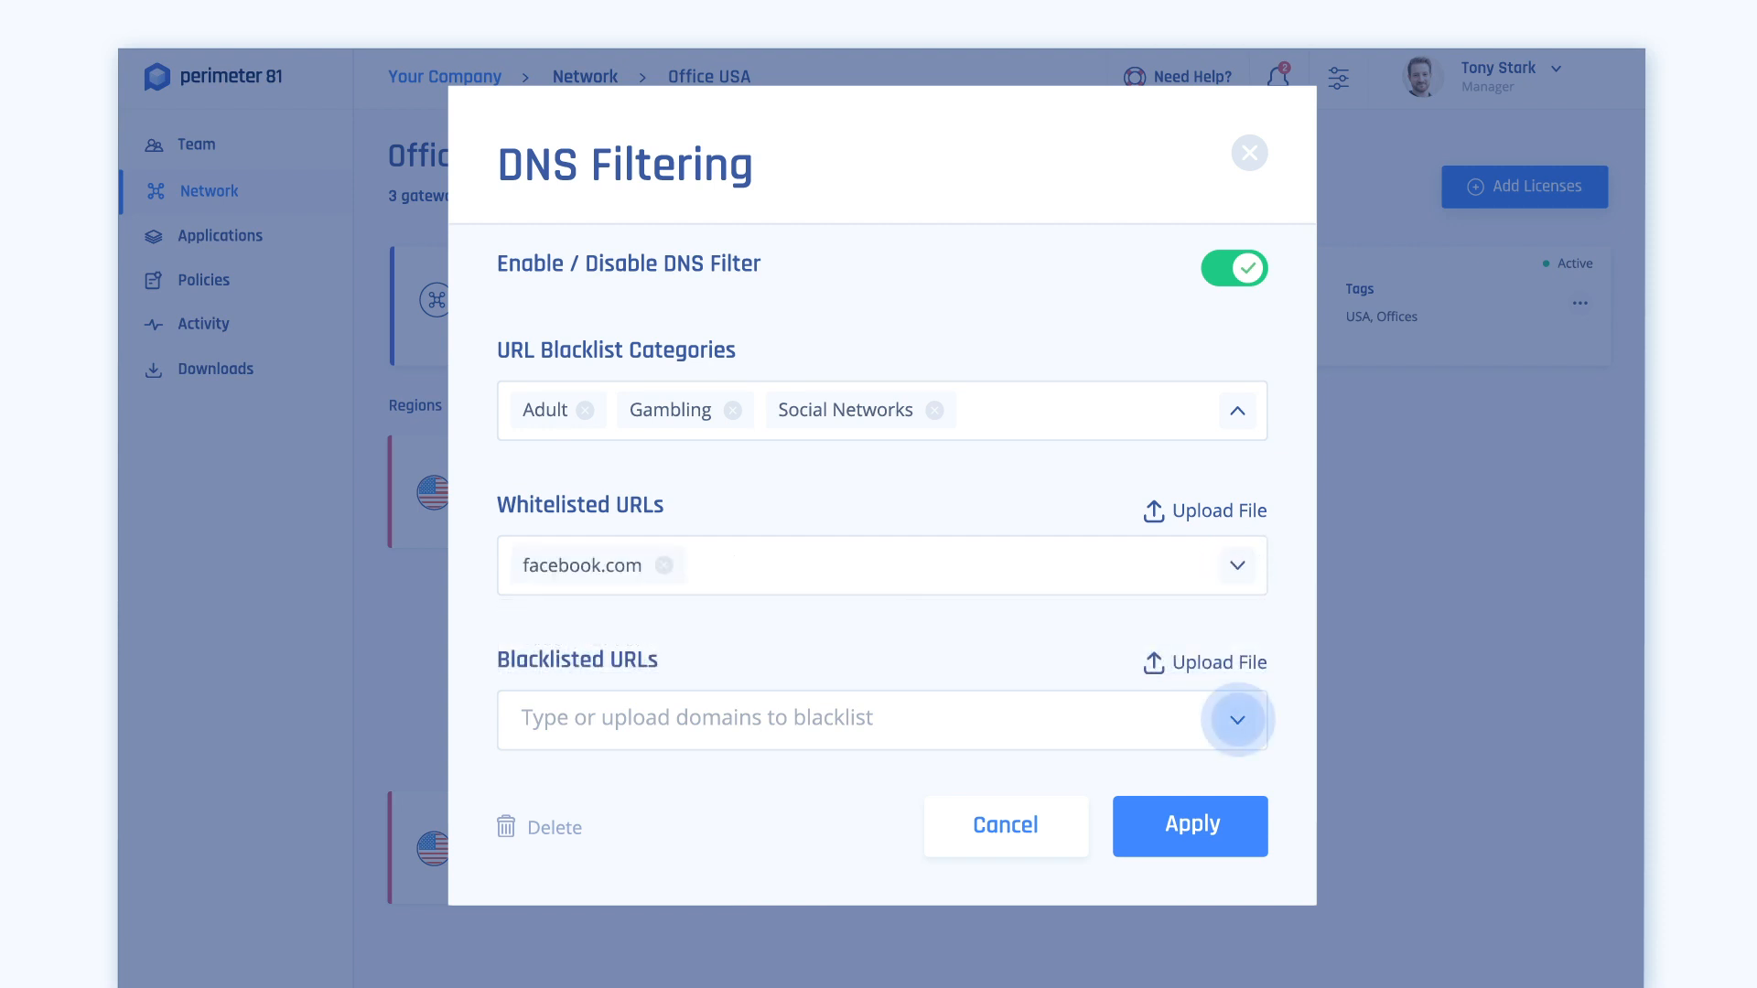
{"action": "left_click", "coordinate": [1237, 719]}
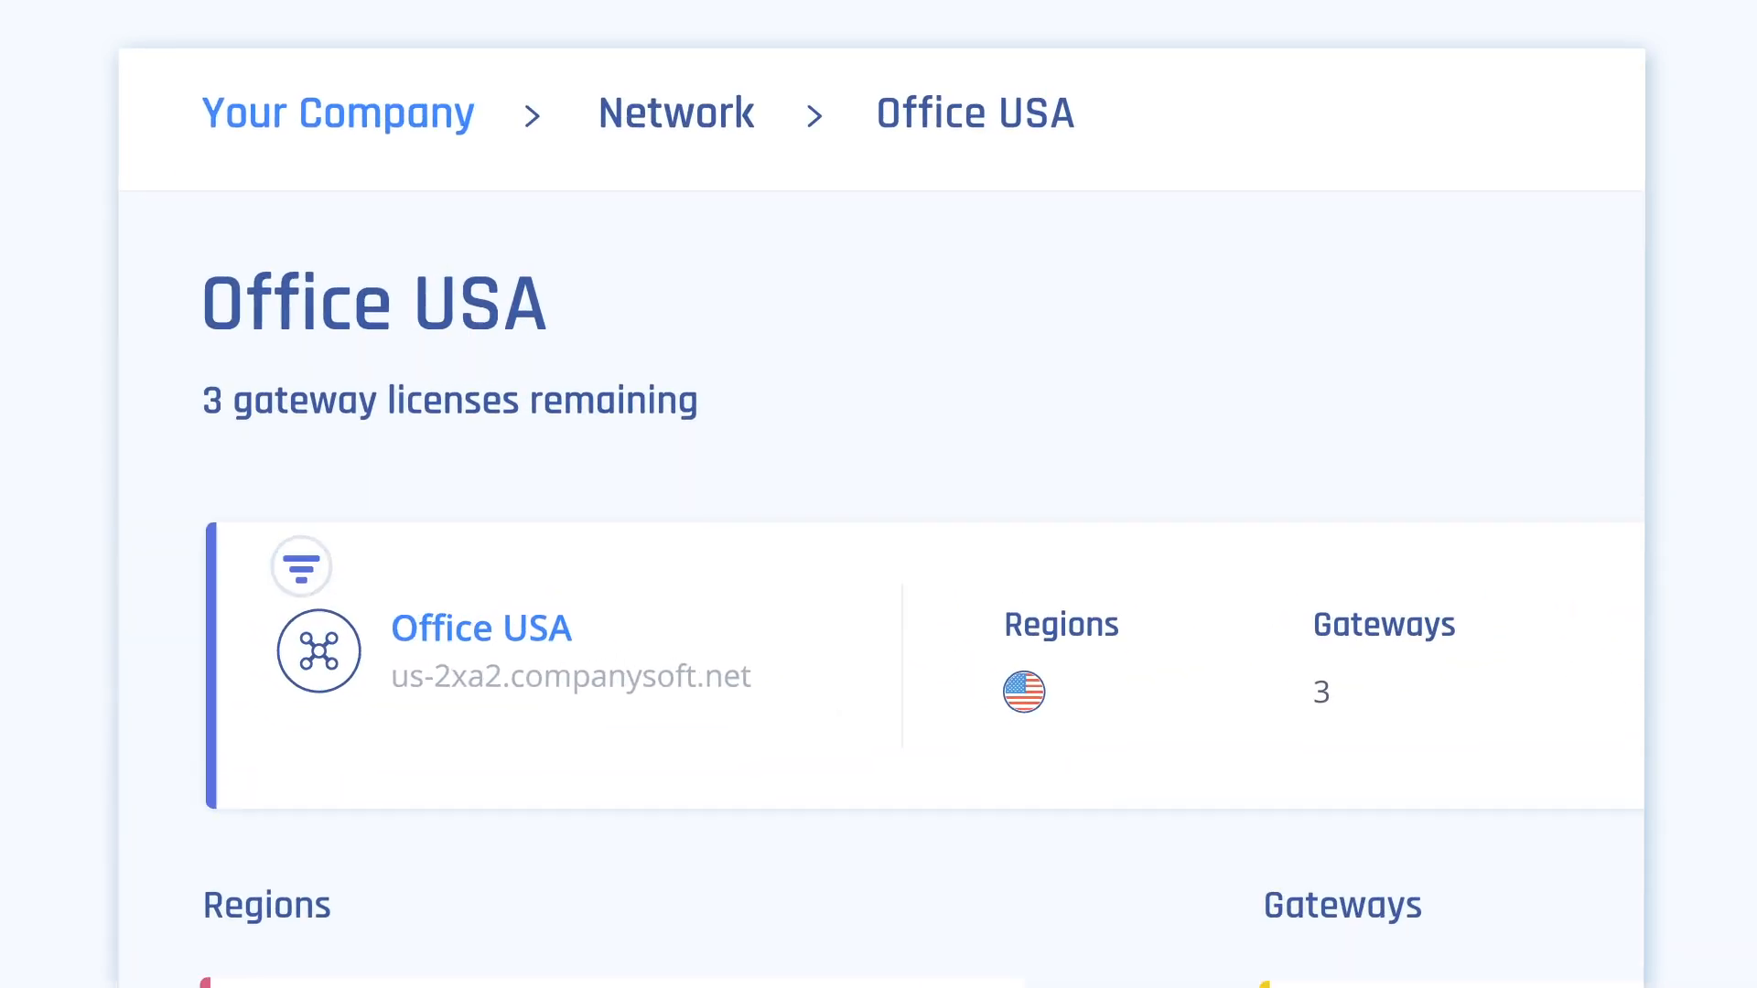
{"action": "mouse_move", "coordinate": [300, 565]}
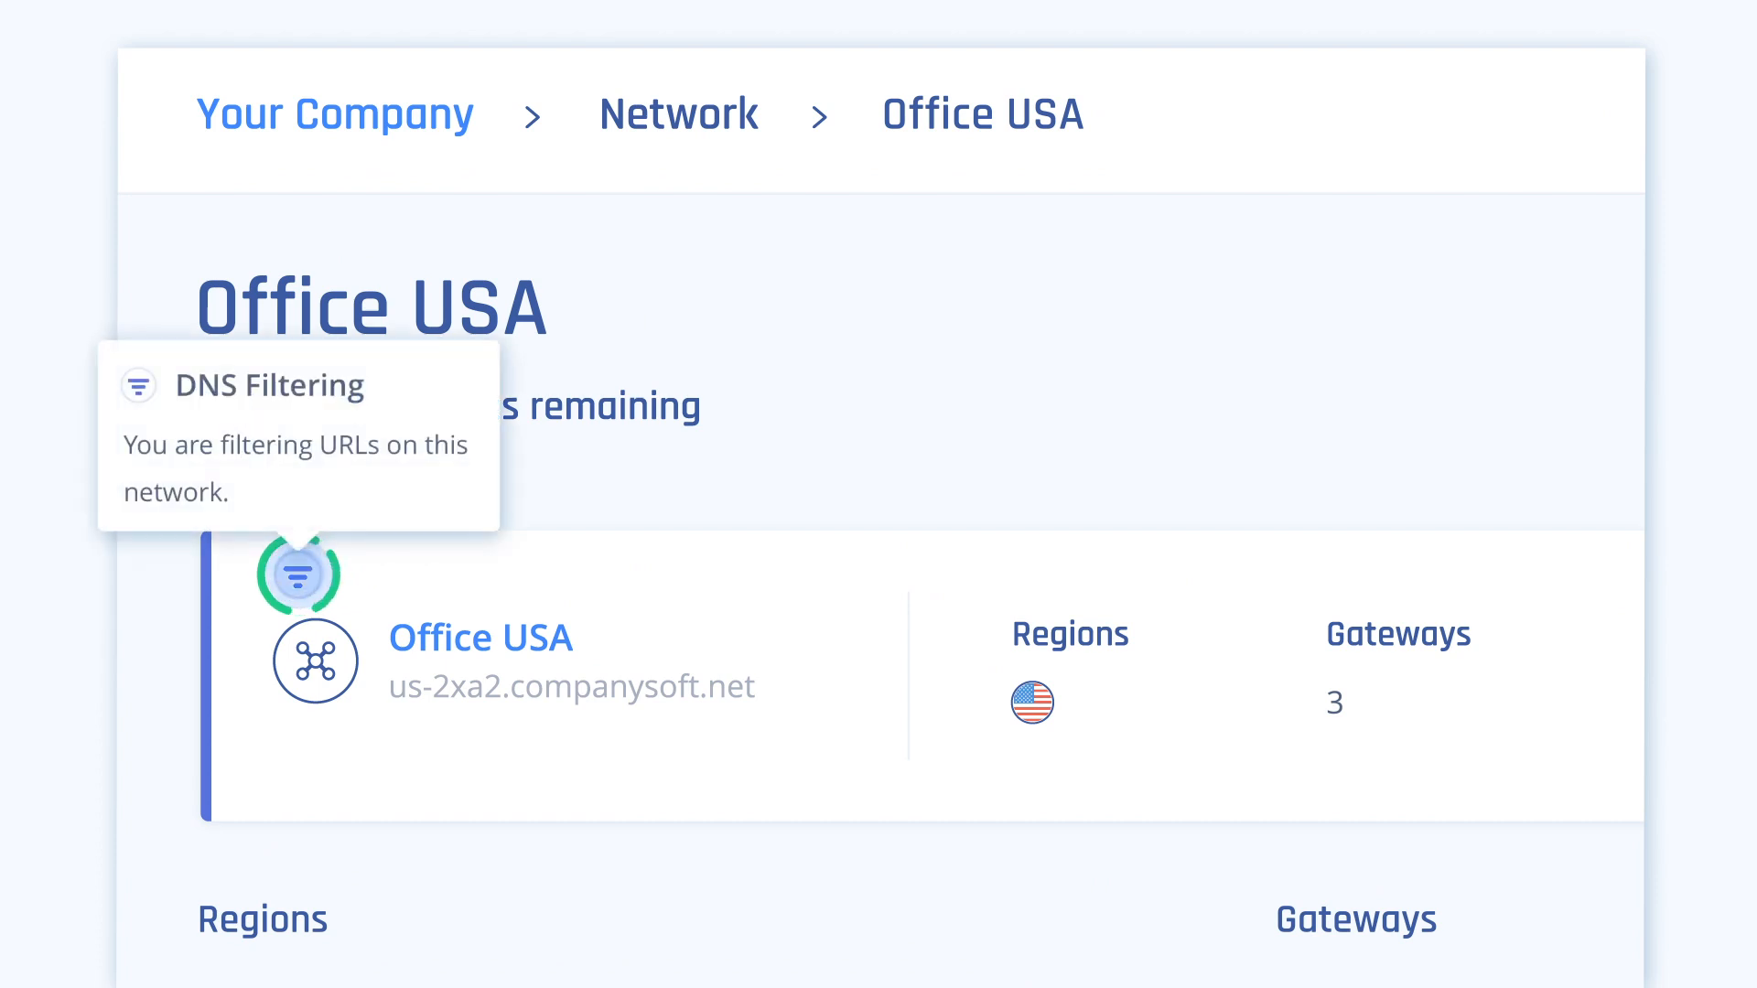